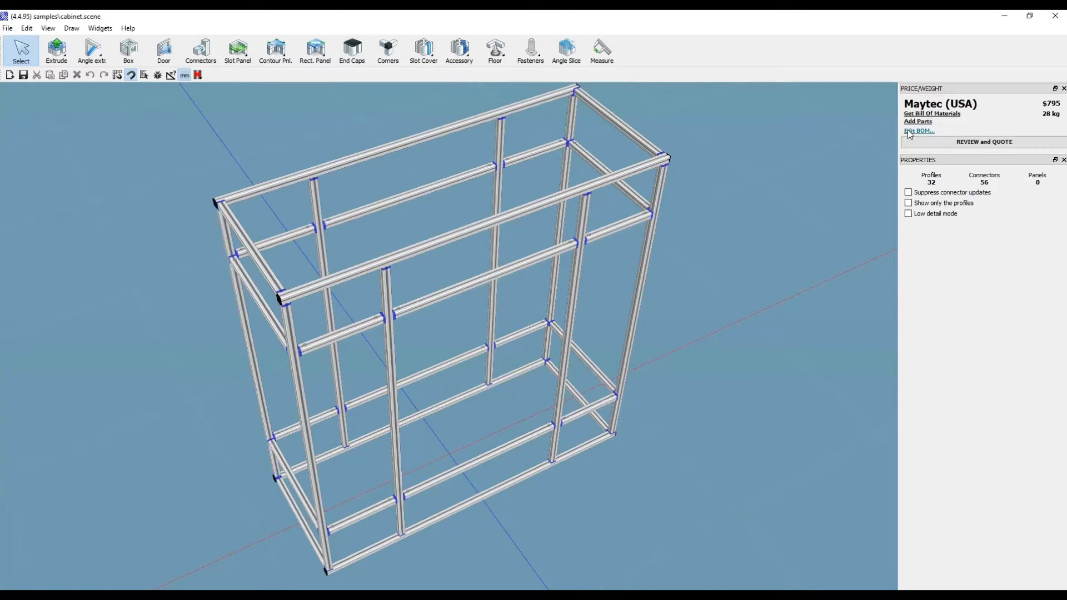
Search the parts catalog by part number 1.42.20303.2 to find the black 30x30 cover cap
click(917, 131)
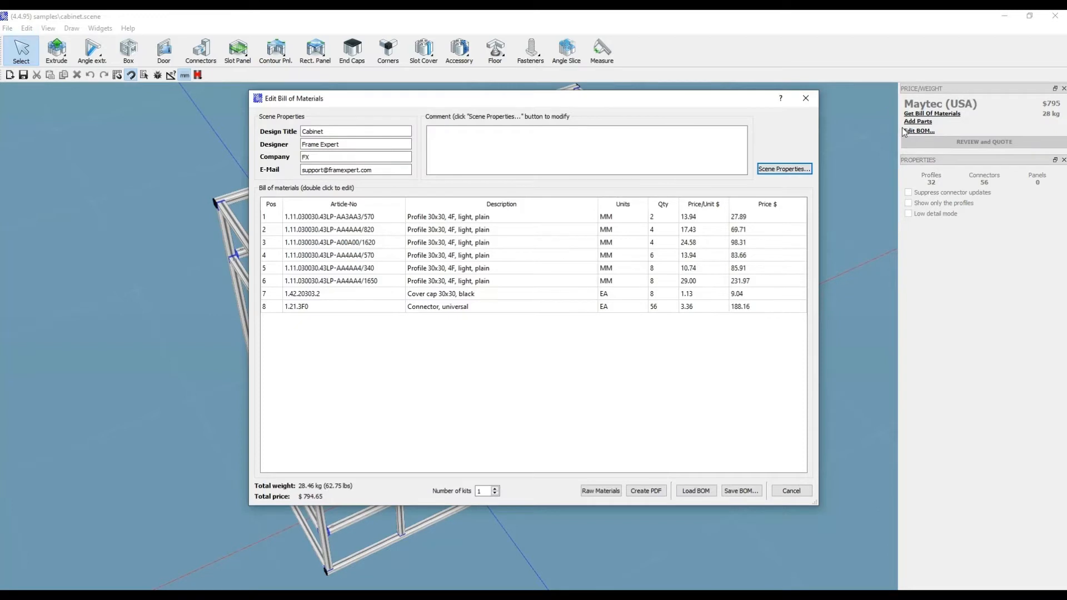
mouse_move(324, 272)
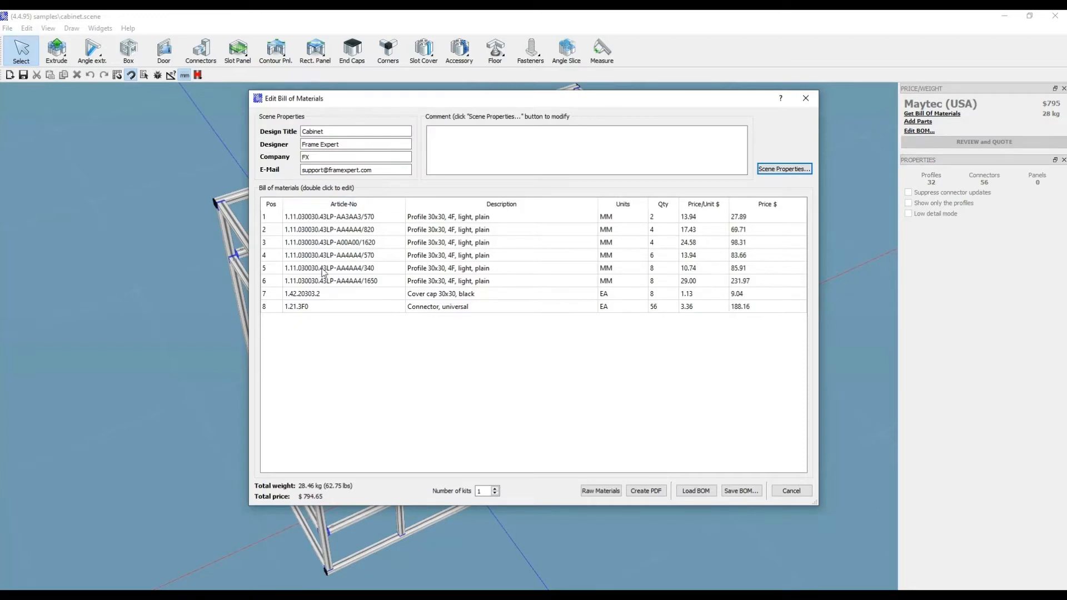
mouse_move(776, 261)
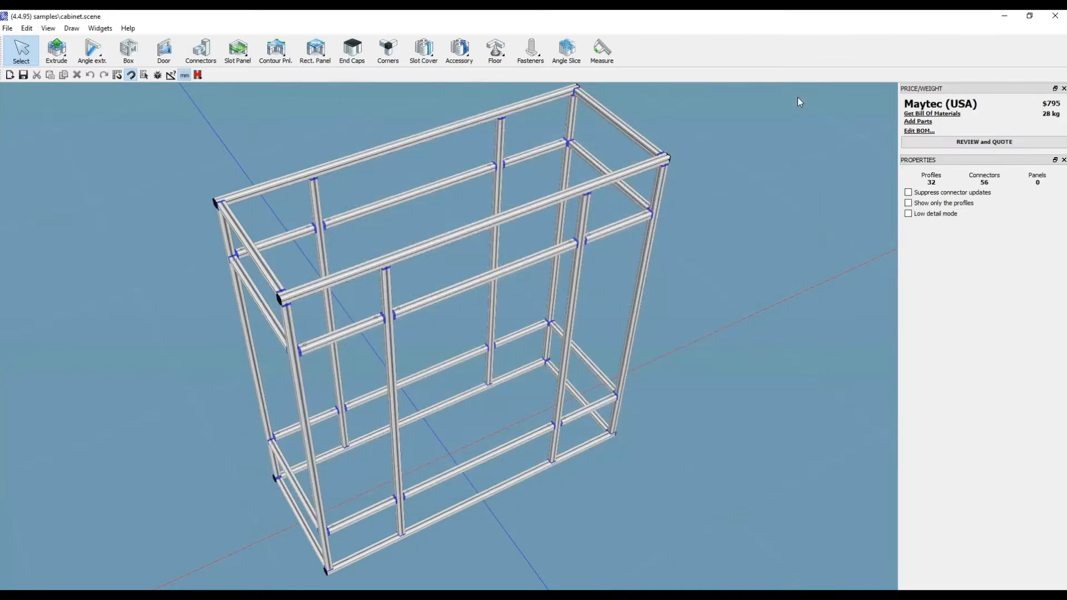
mouse_move(917, 121)
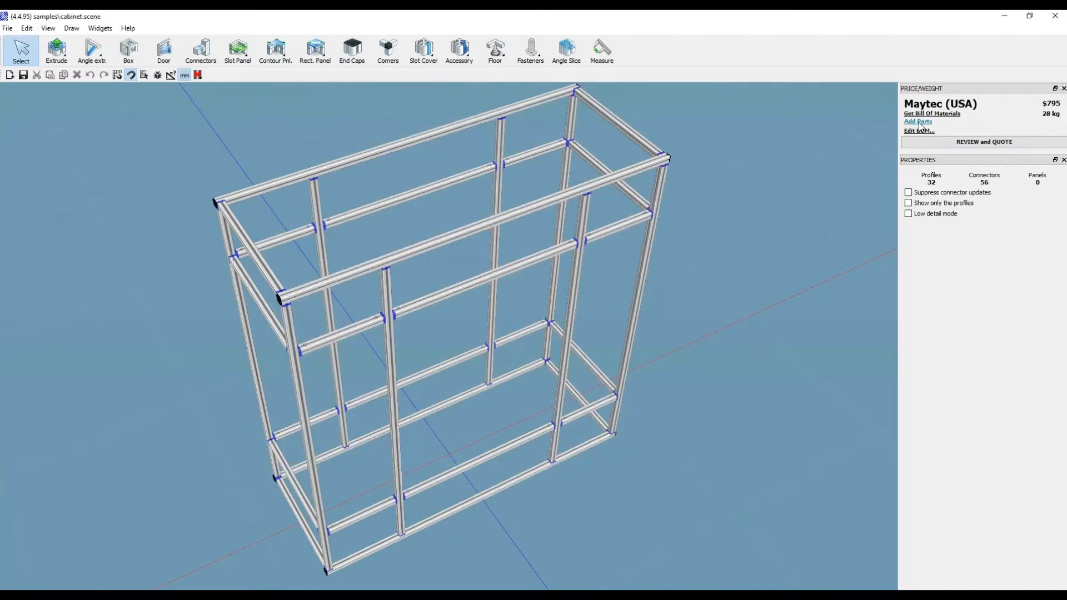
click(916, 121)
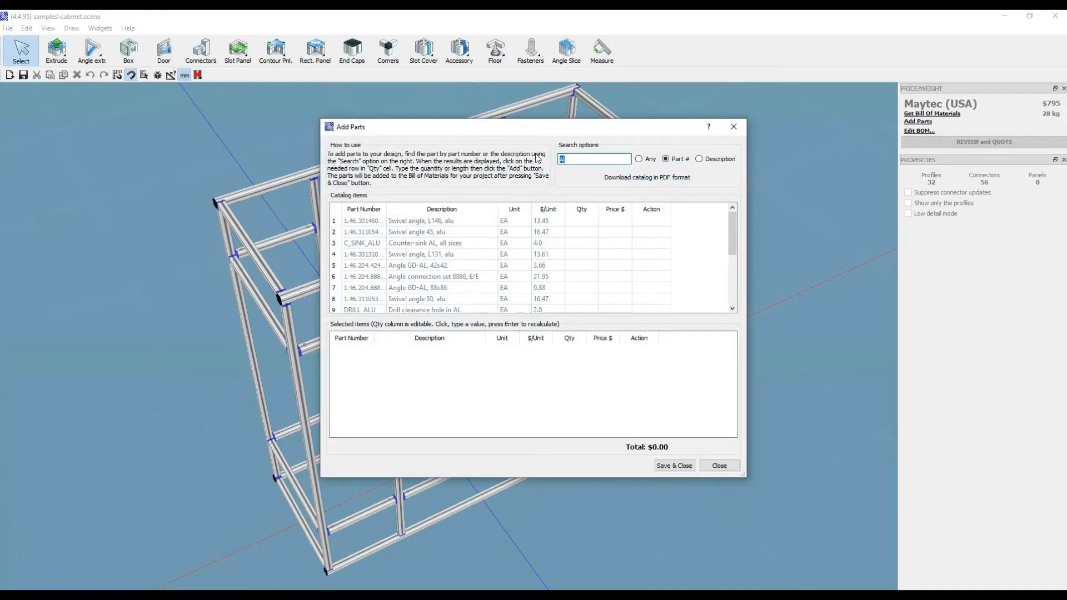
text(1.42.20303.2)
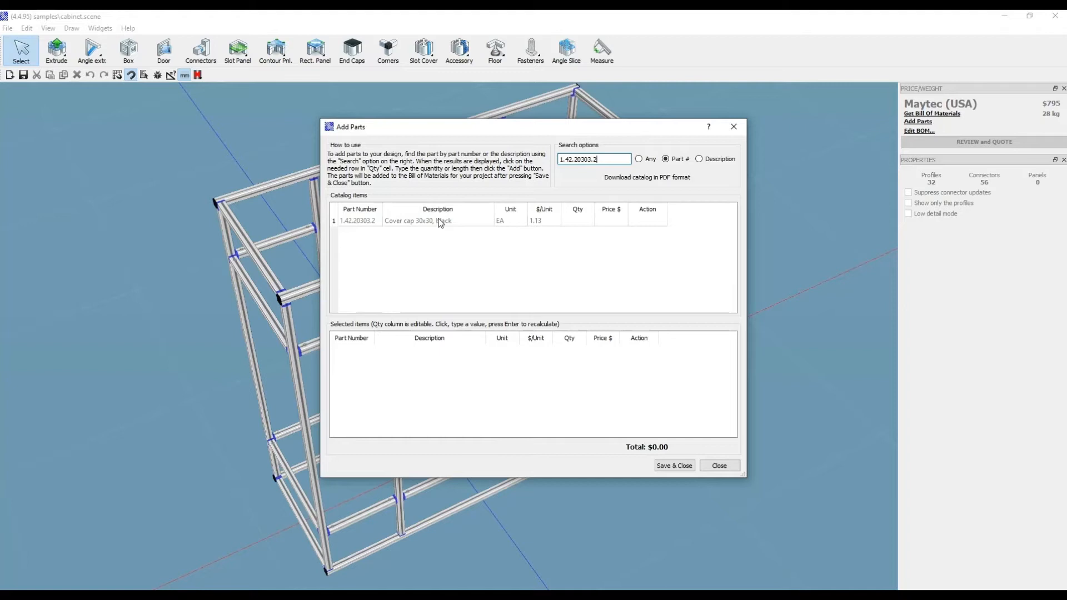
Add the cover cap with quantity 10 and save it into the project ($806, 29 kg)
click(577, 220)
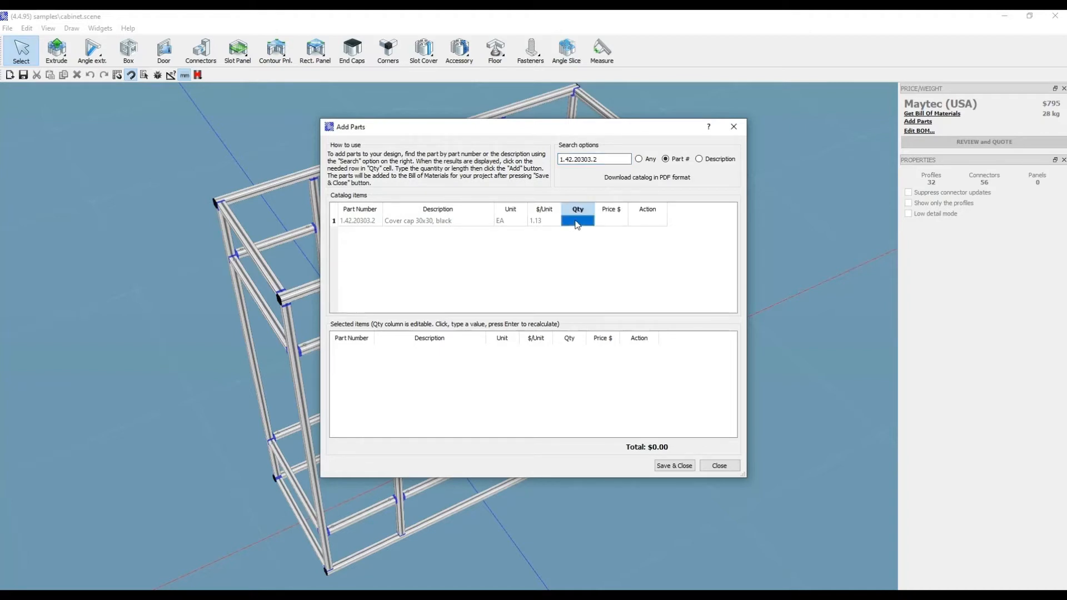
click(577, 221)
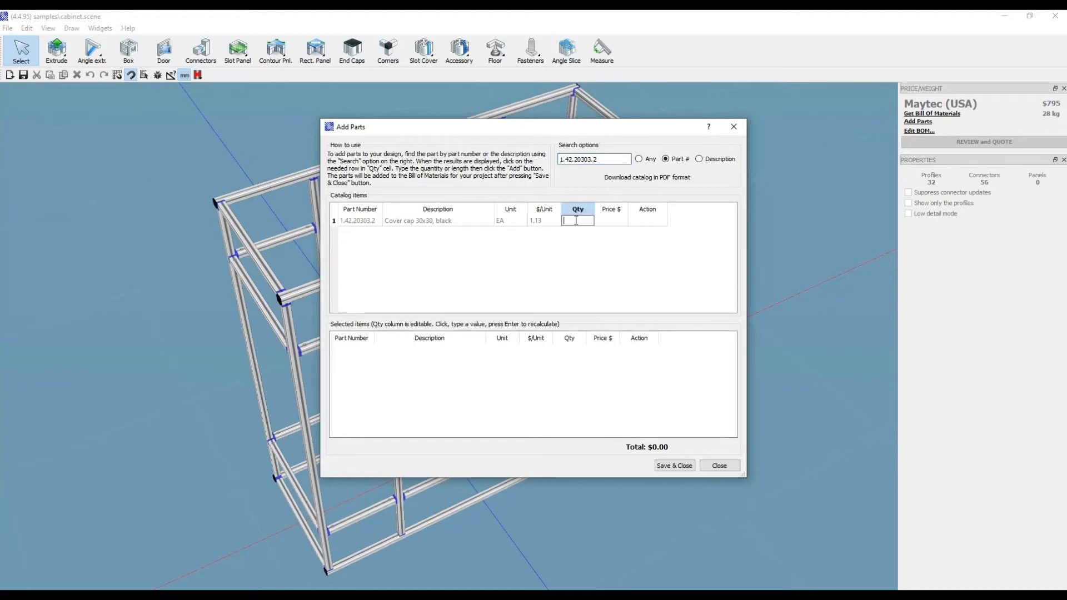
text(10)
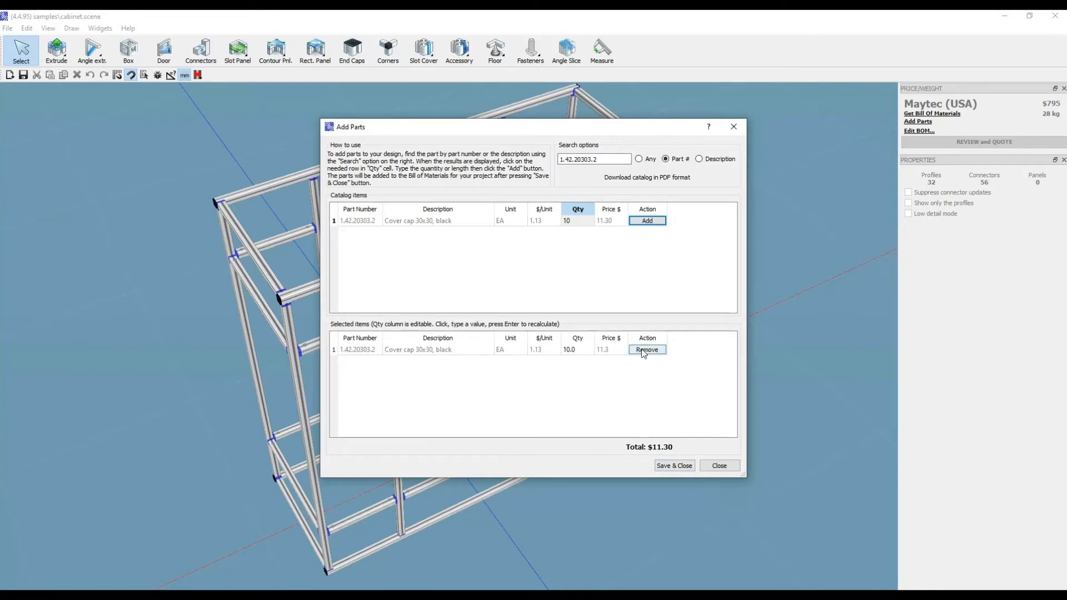
mouse_move(551, 331)
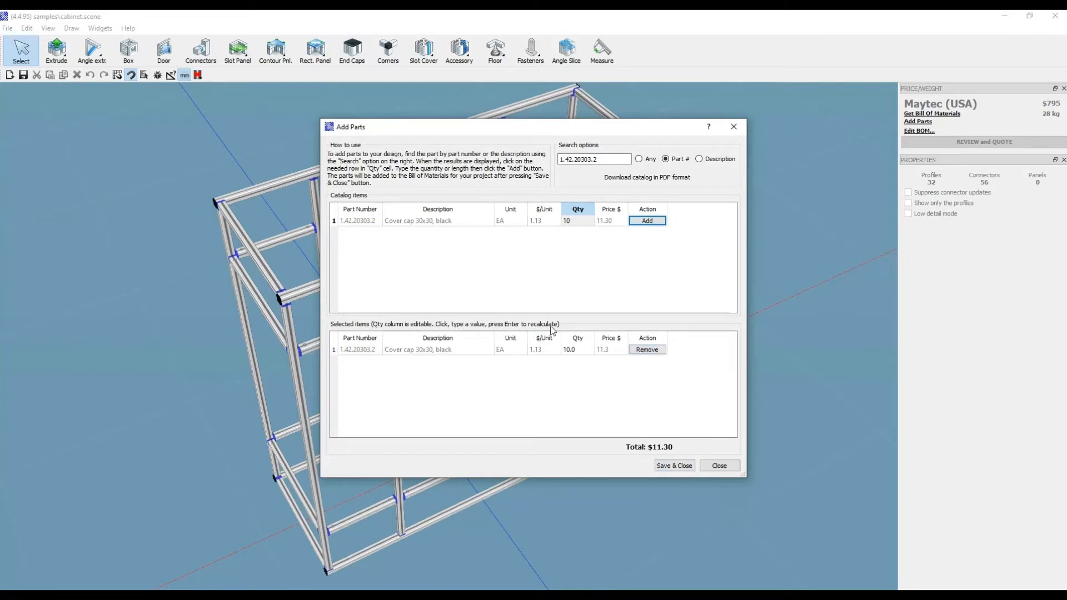
click(577, 349)
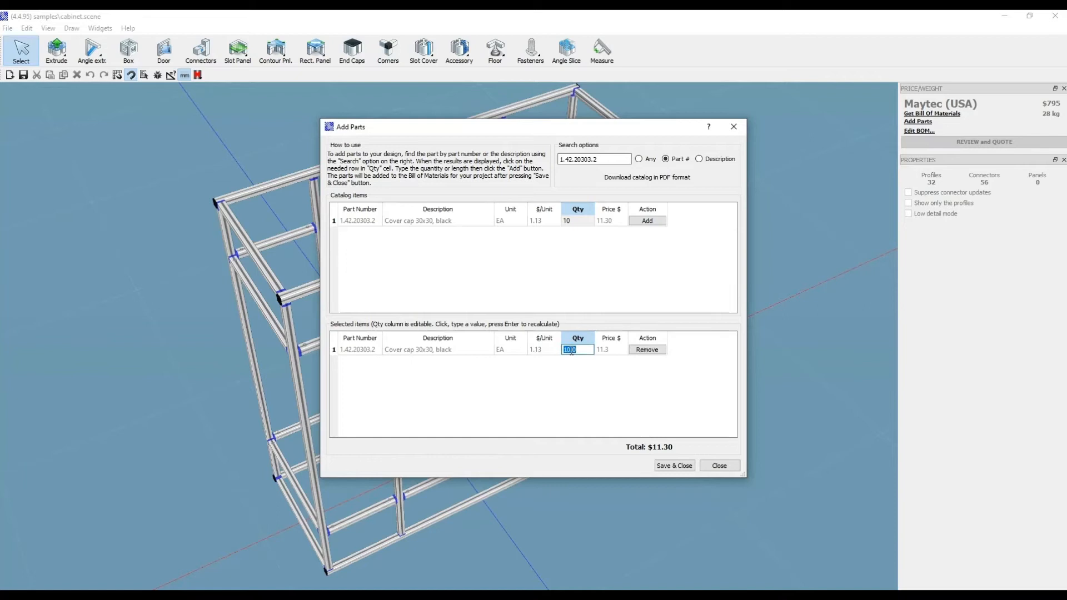
text(1)
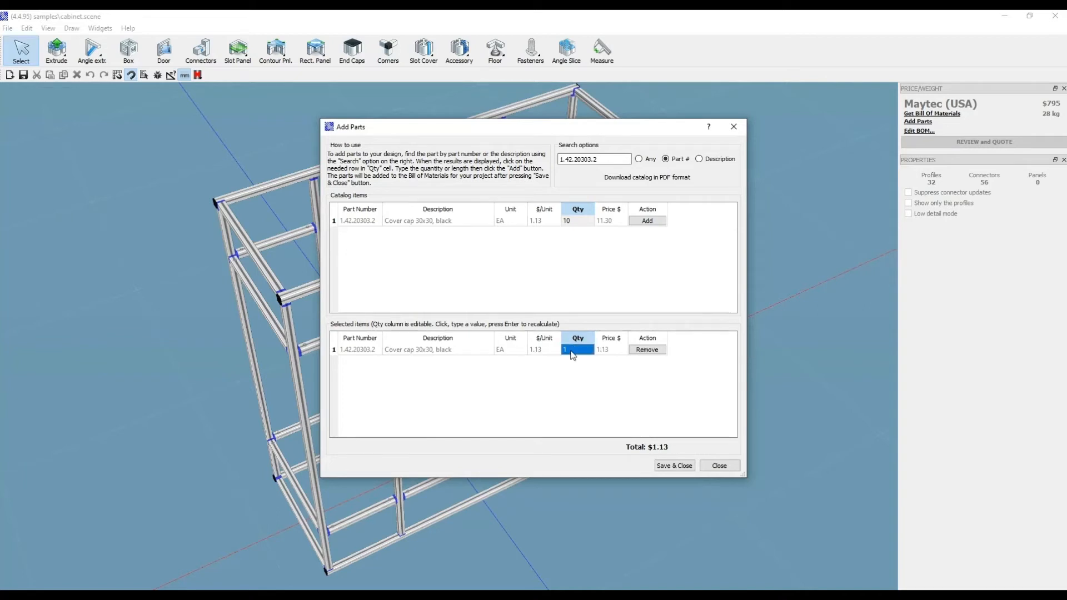
click(576, 348)
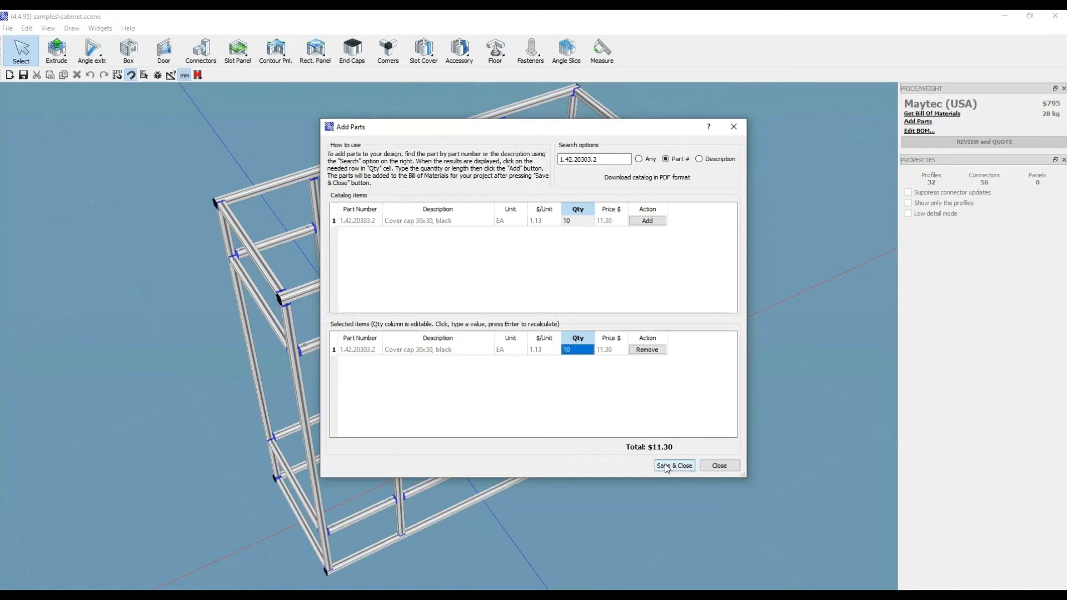
click(673, 465)
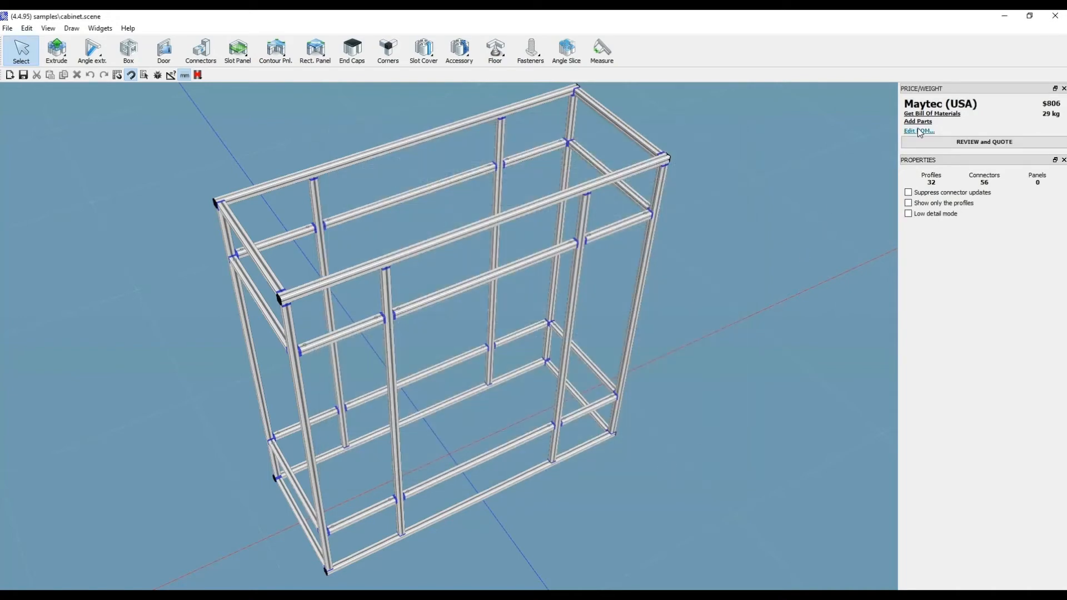
click(918, 130)
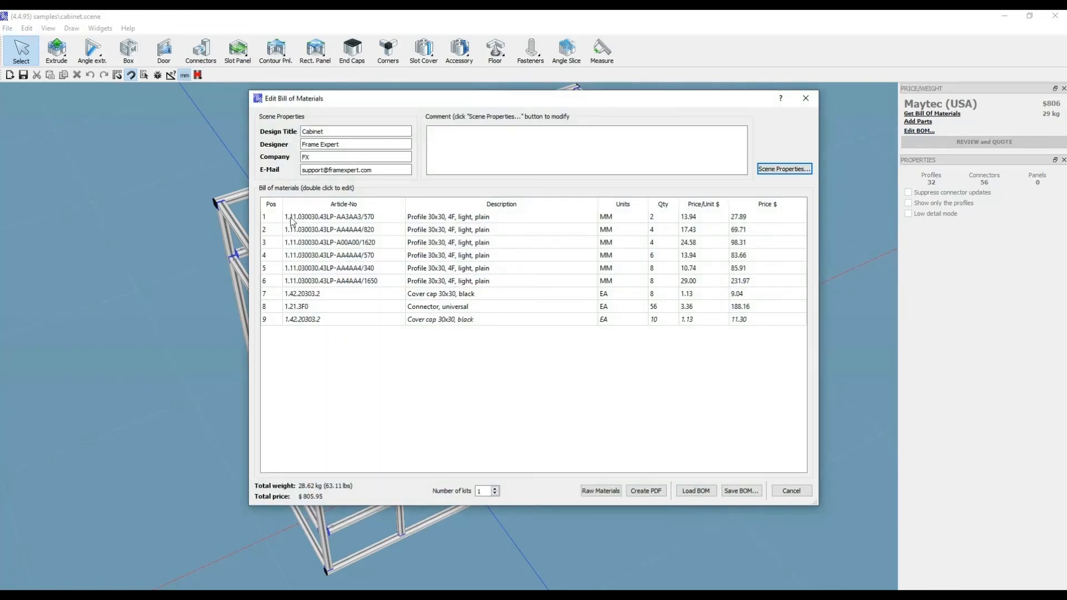
mouse_move(304, 327)
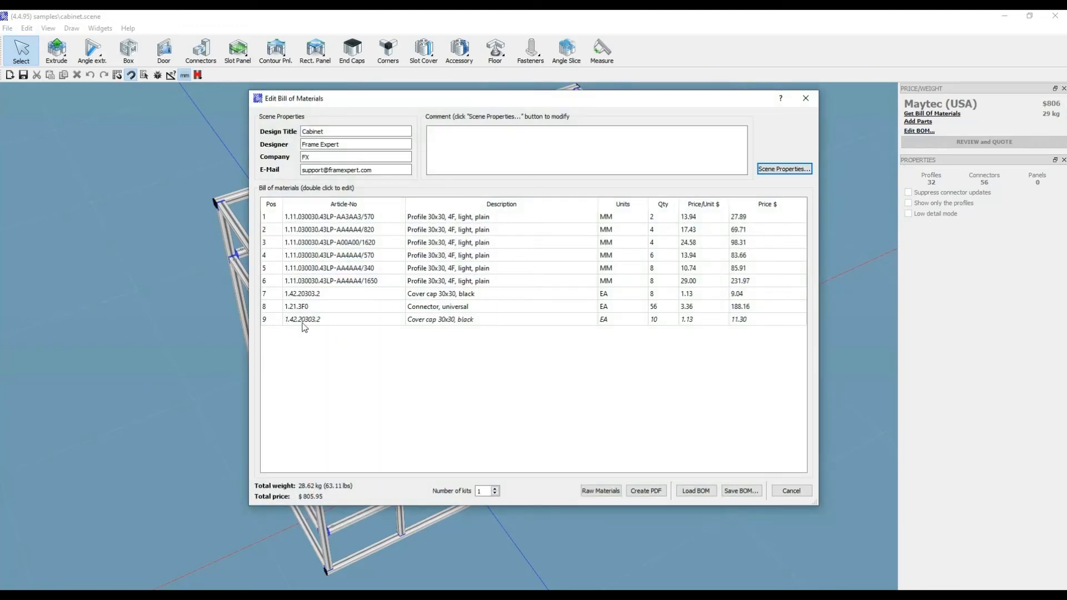
mouse_move(526, 348)
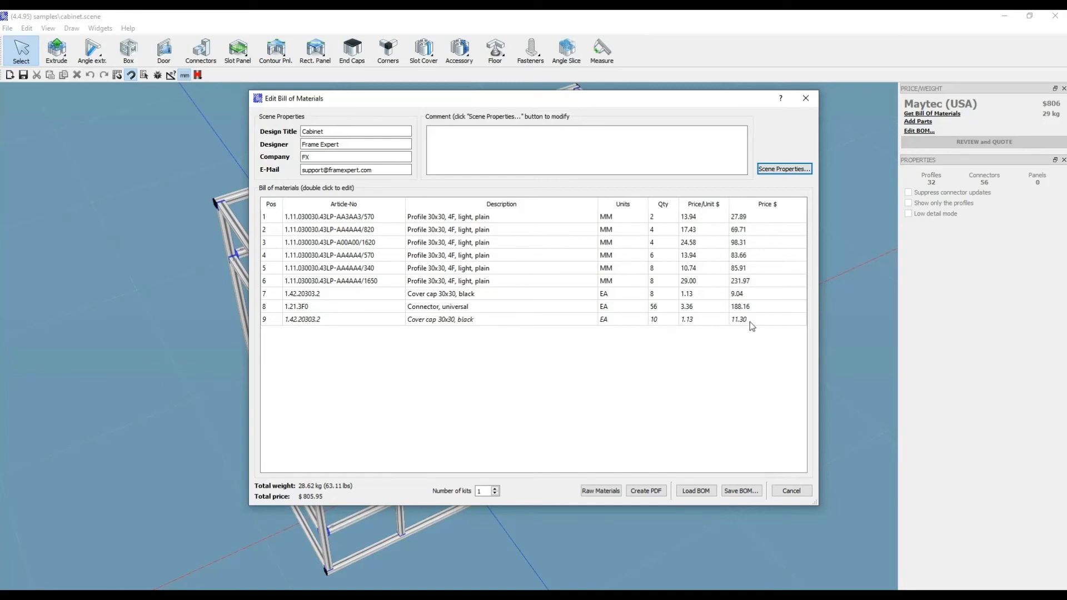
mouse_move(762, 383)
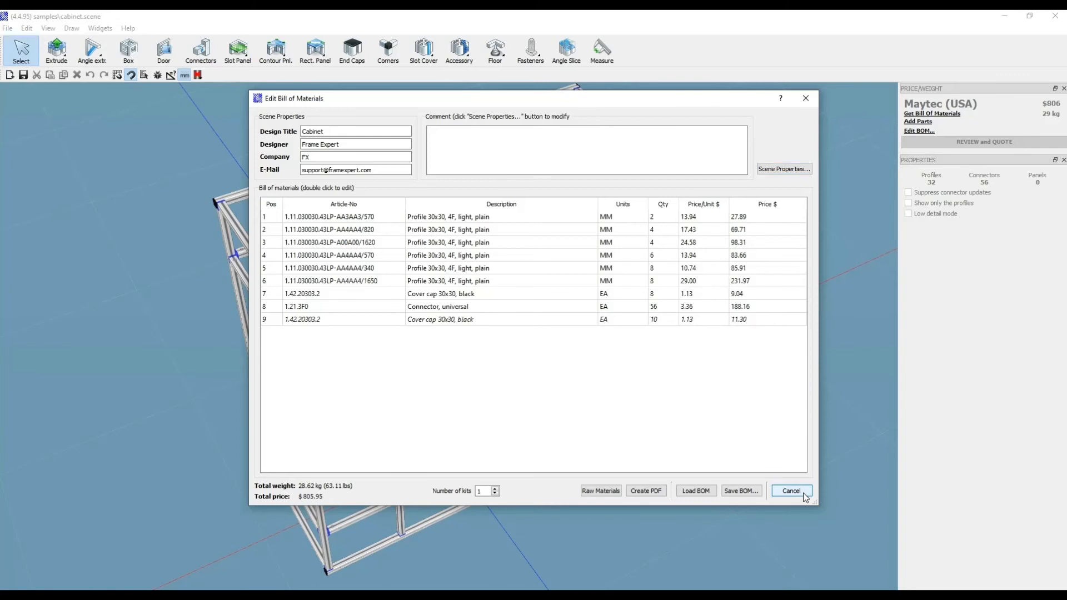
click(790, 491)
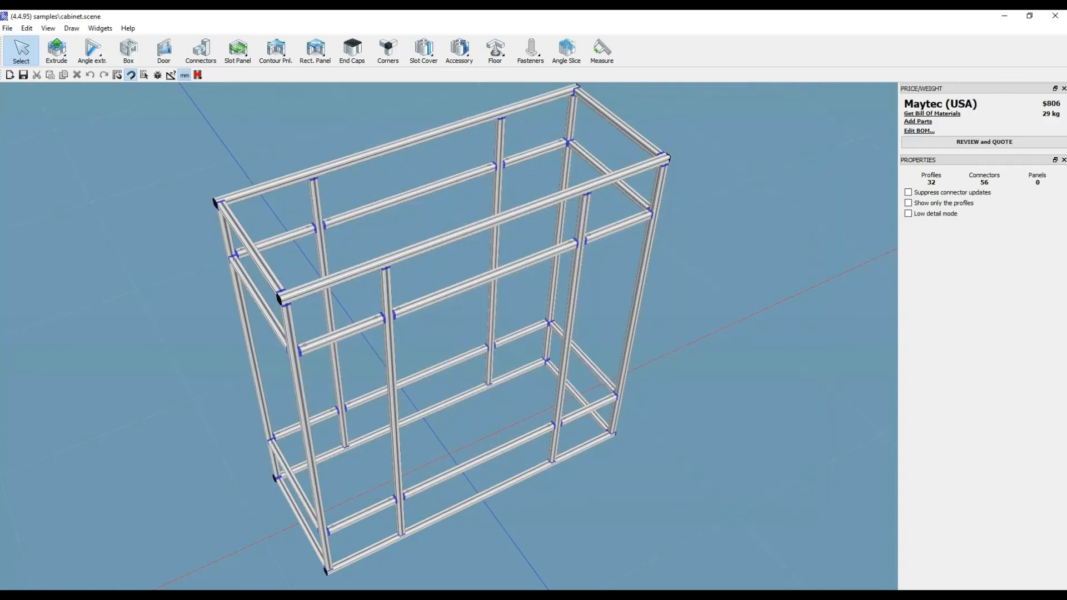